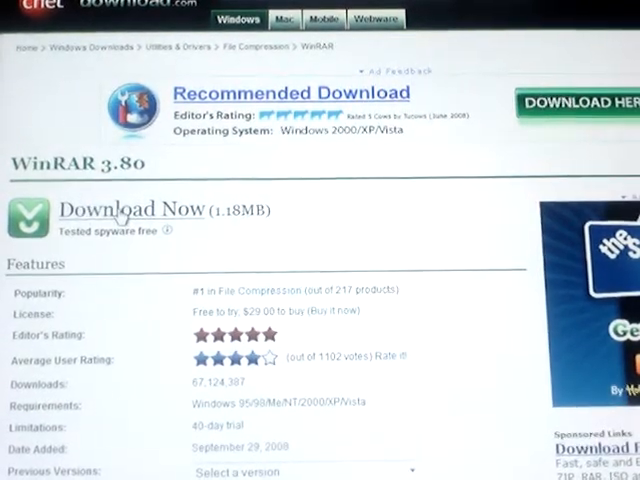
- Start the WinRAR 3.80 download with 'Download Now' on its CNET Download.com page
left_click(131, 209)
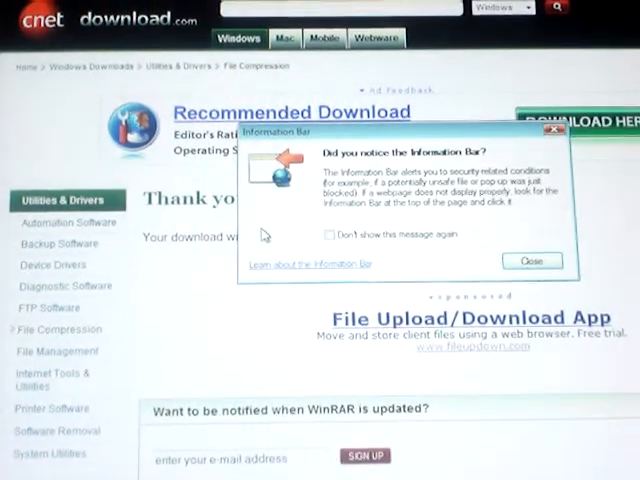
- Close the Information Bar notice so the wrar380.exe run-or-save prompt appears
left_click(530, 261)
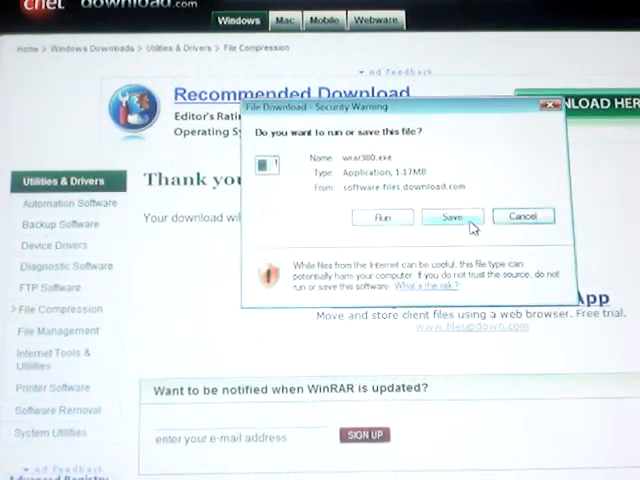
left_click(451, 216)
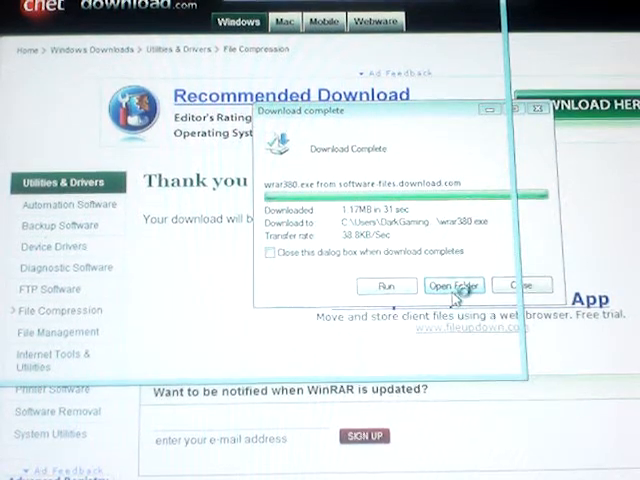
- Open the download folder containing wrar380 from the Download complete dialog
left_click(453, 285)
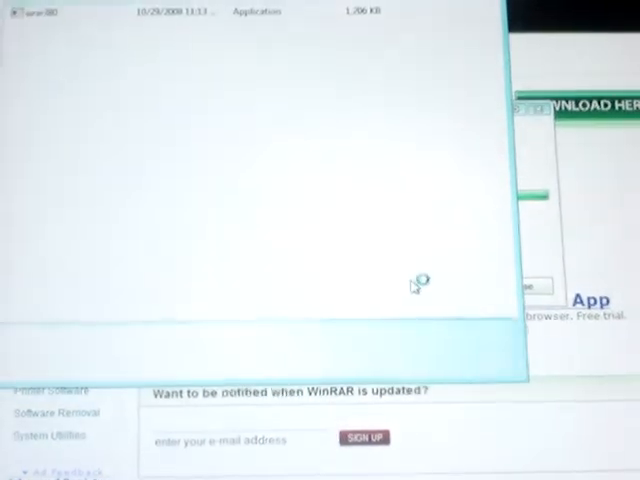